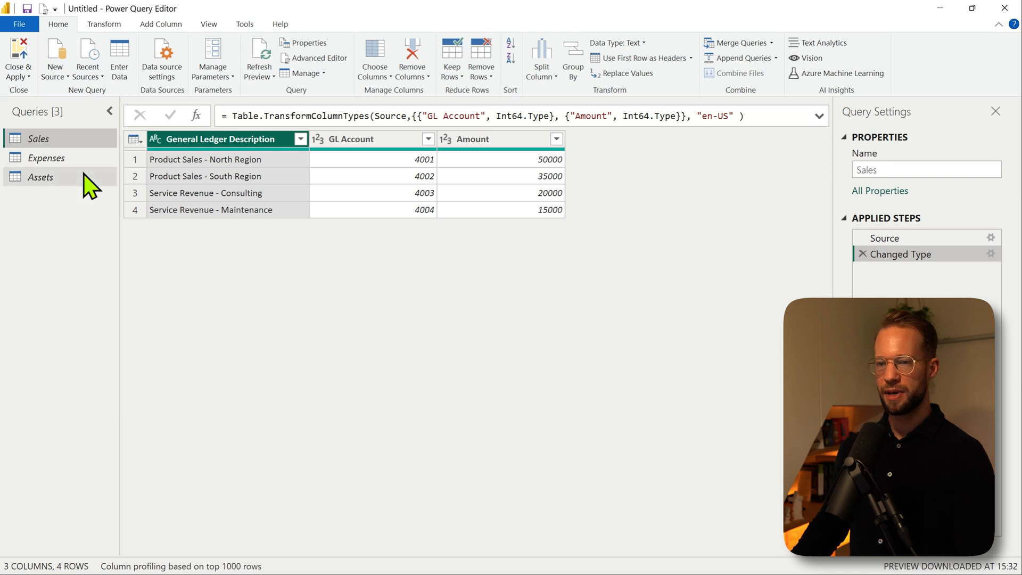
pyautogui.moveTo(77, 160)
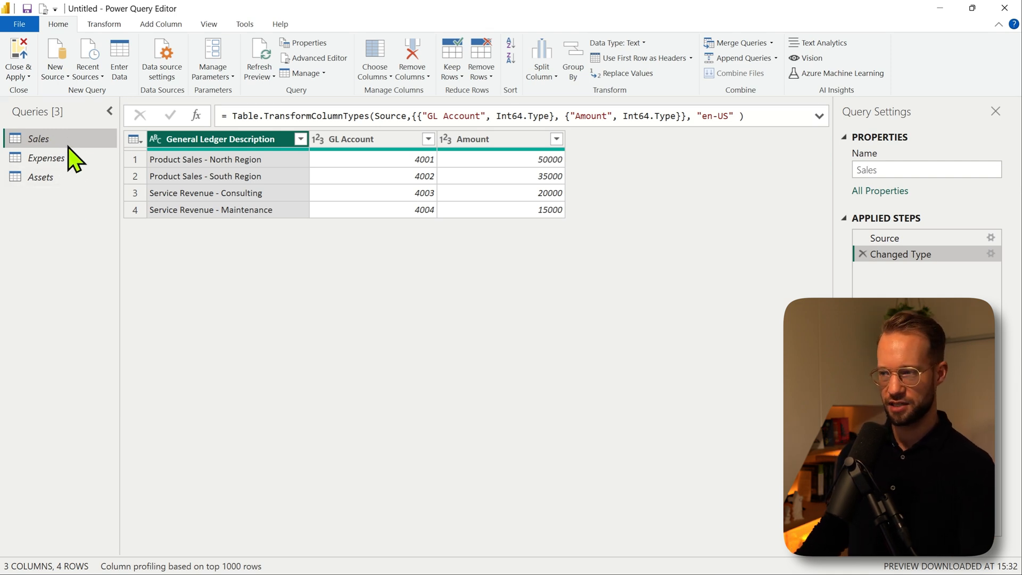
pyautogui.moveTo(45, 157)
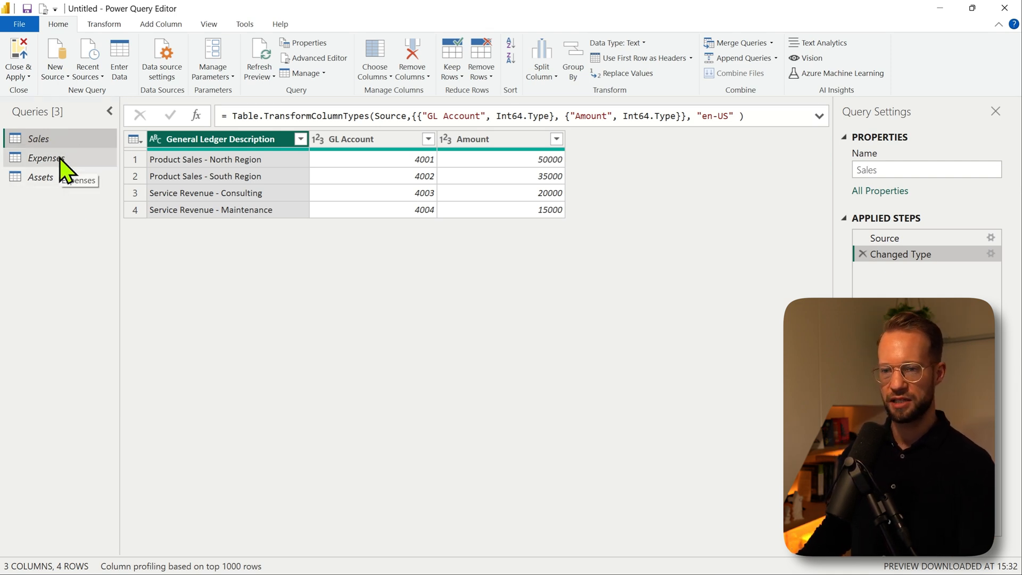
# - Append Sales with Expenses and Assets as a new query, creating a 12-row Append1 table
pyautogui.click(41, 177)
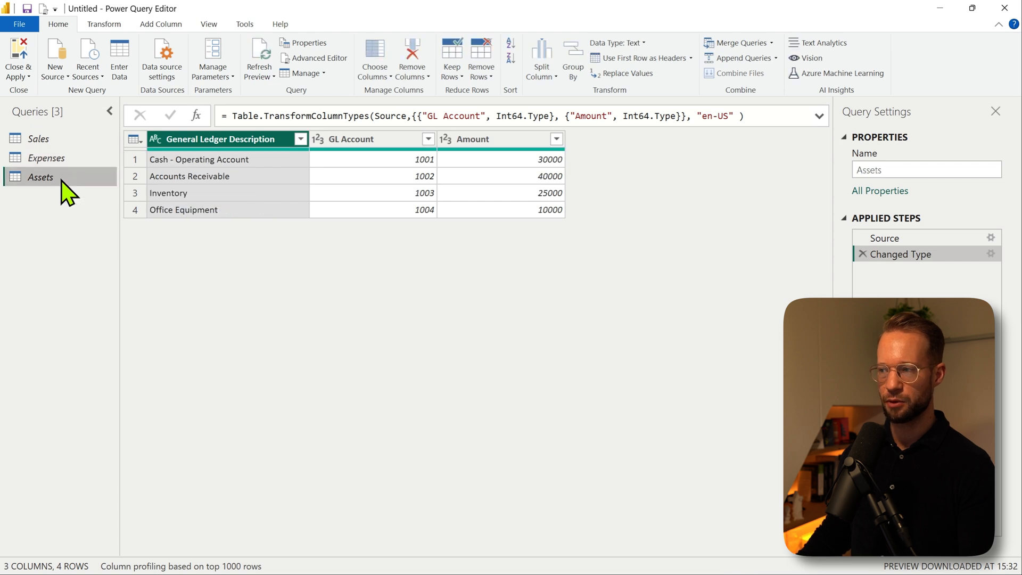
pyautogui.click(39, 138)
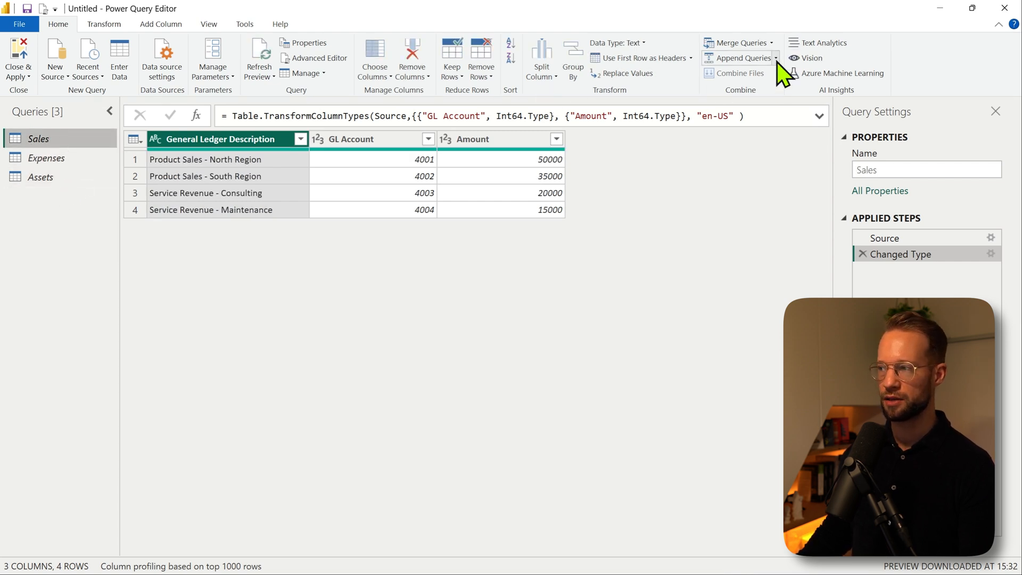
pyautogui.moveTo(565, 130)
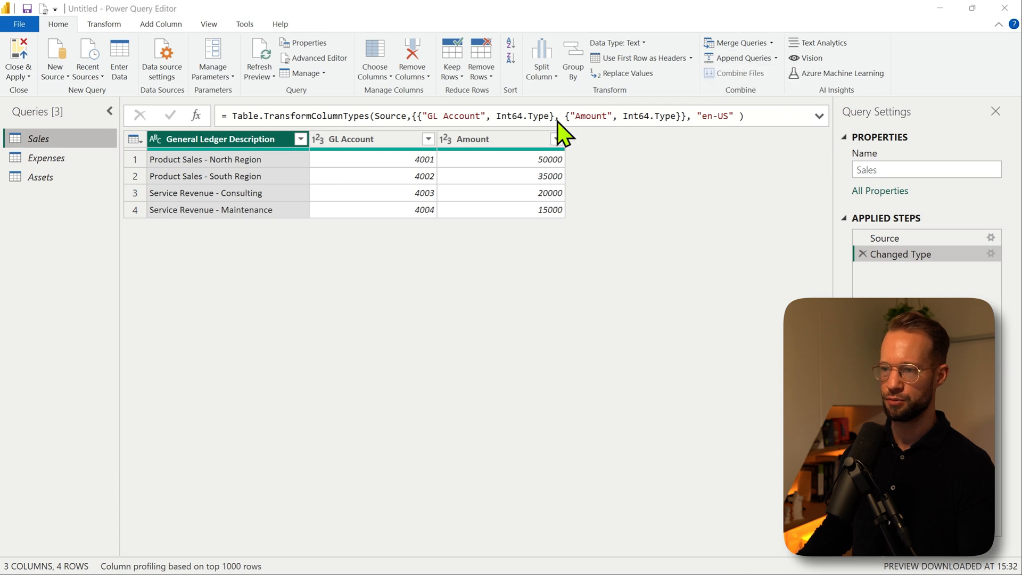
pyautogui.click(736, 43)
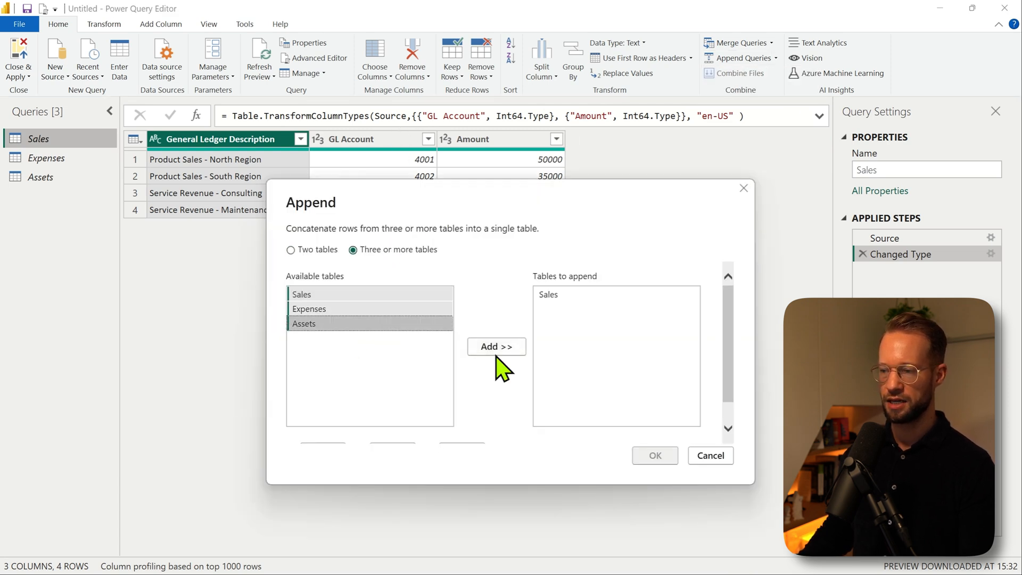
pyautogui.click(496, 346)
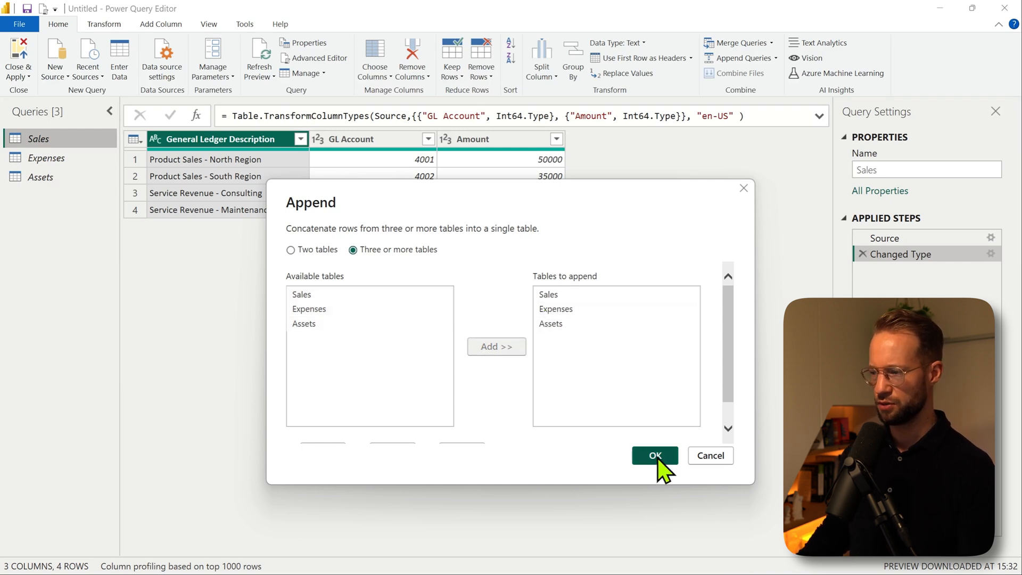
pyautogui.click(655, 455)
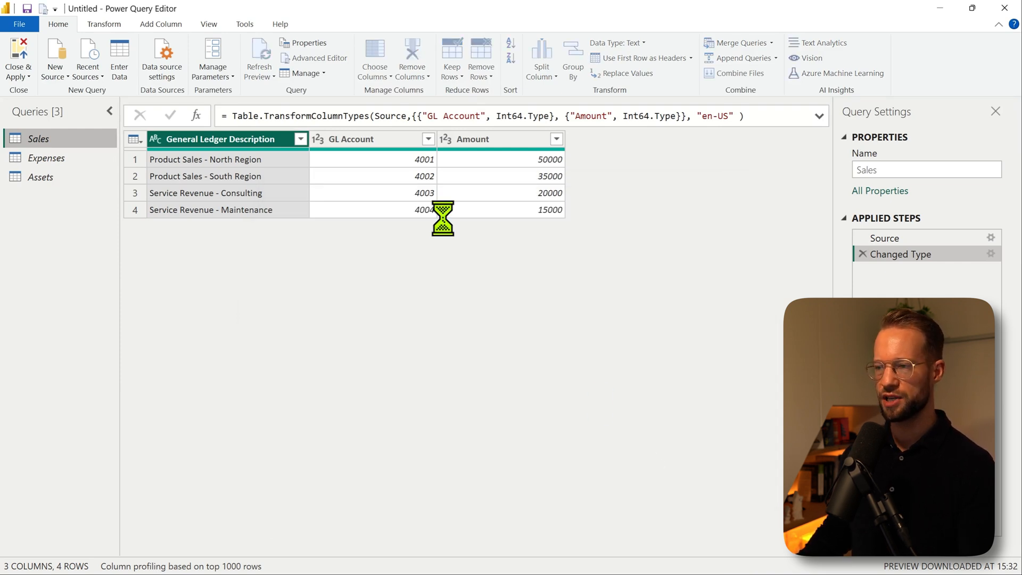
pyautogui.click(739, 43)
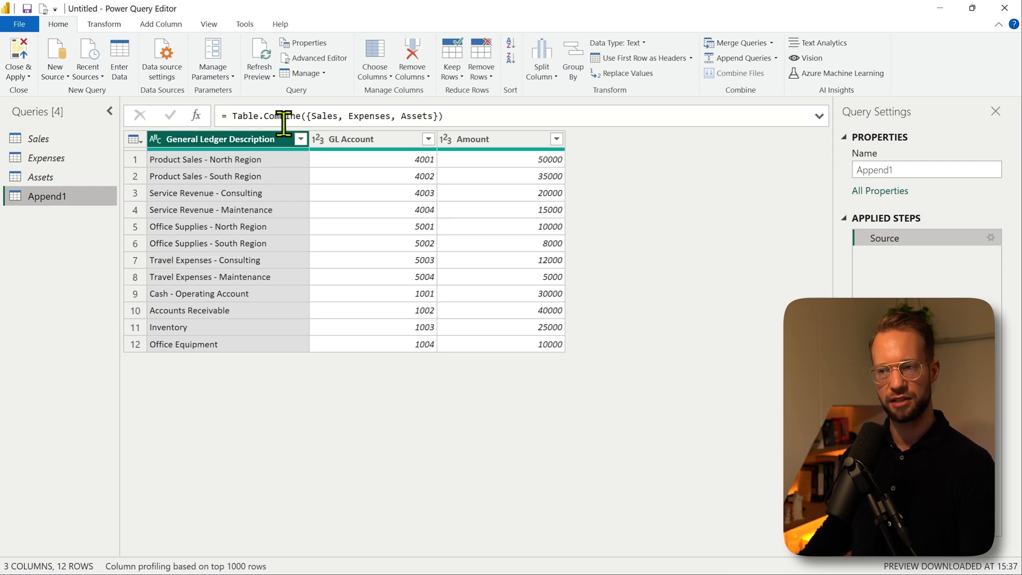
pyautogui.moveTo(265, 146)
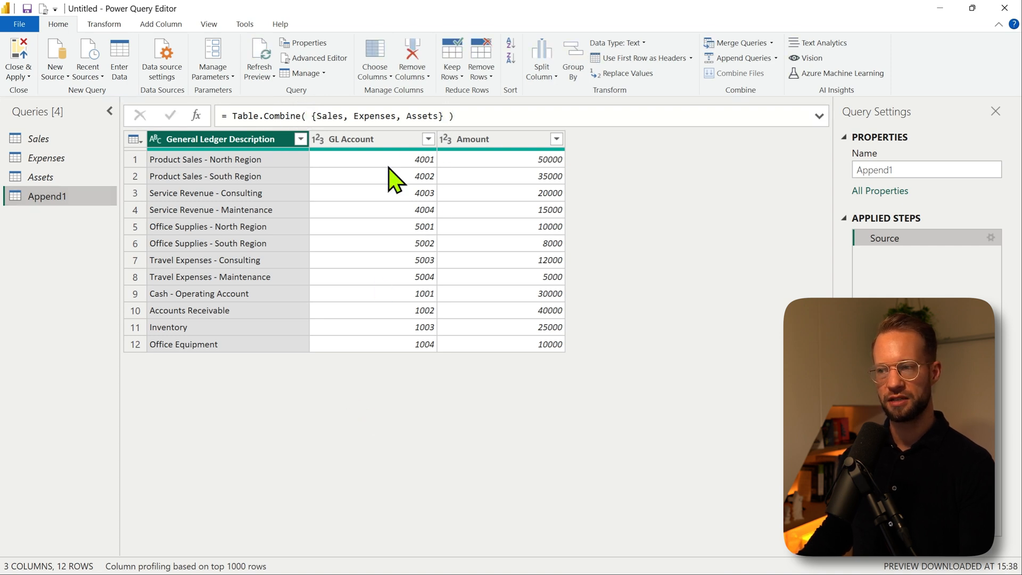
pyautogui.moveTo(375, 140)
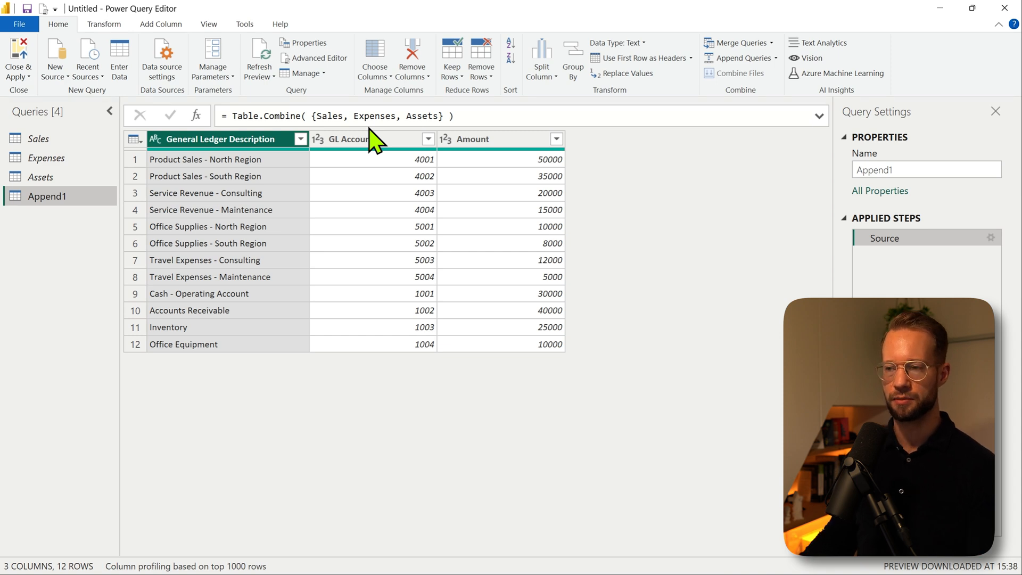
pyautogui.moveTo(117, 160)
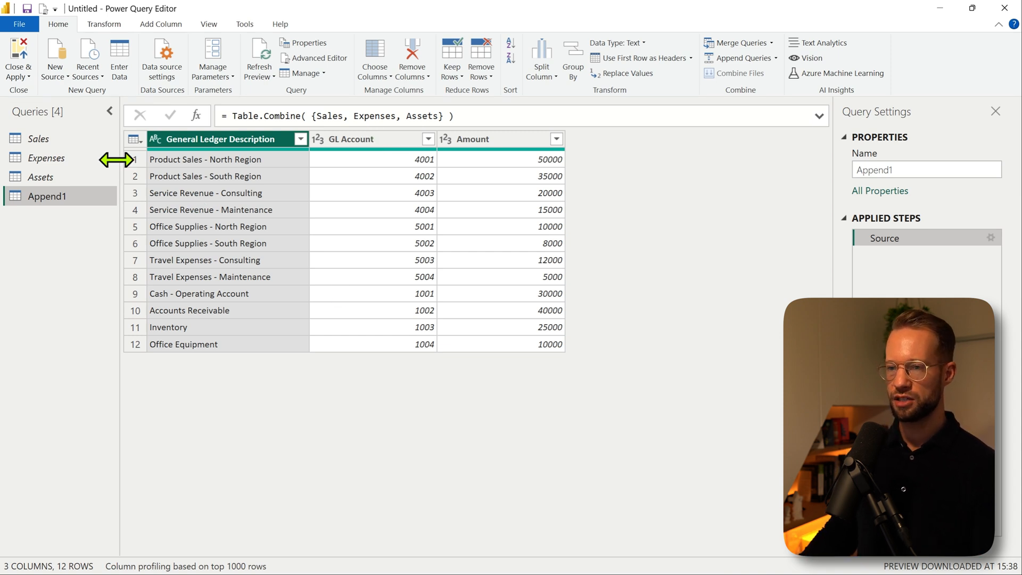
# - Collapse the Queries pane to widen the Append1 preview
pyautogui.click(110, 111)
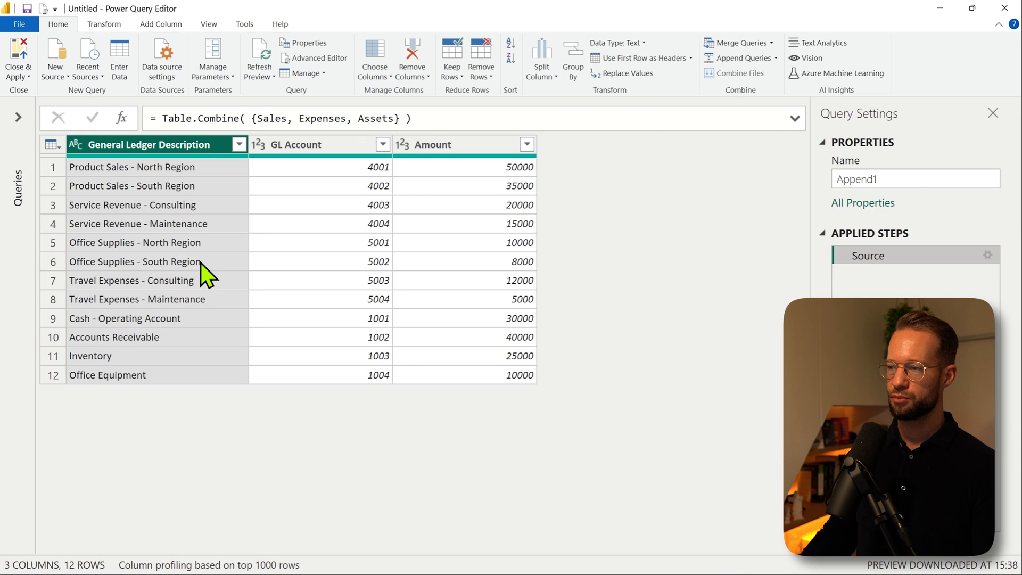
pyautogui.moveTo(315, 243)
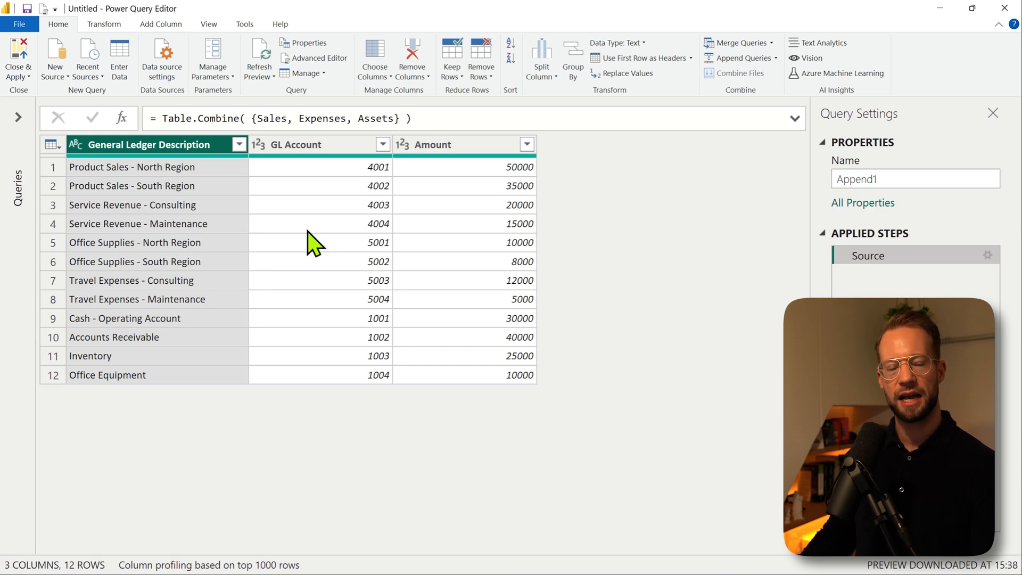
pyautogui.moveTo(357, 173)
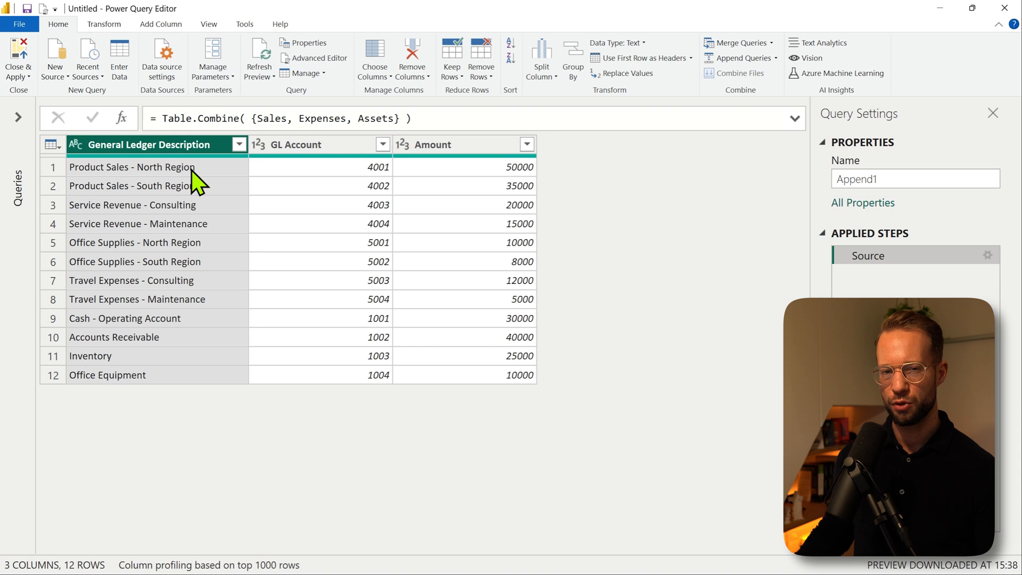
pyautogui.moveTo(106, 233)
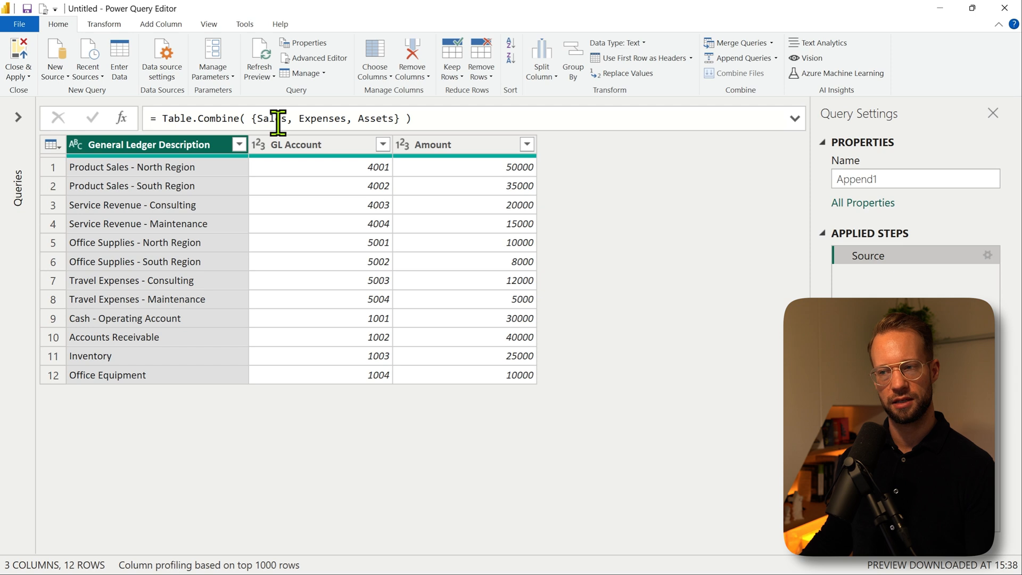
# - Show the Queries pane again, select Append1 and expand its formula bar for multi-line editing
pyautogui.click(19, 117)
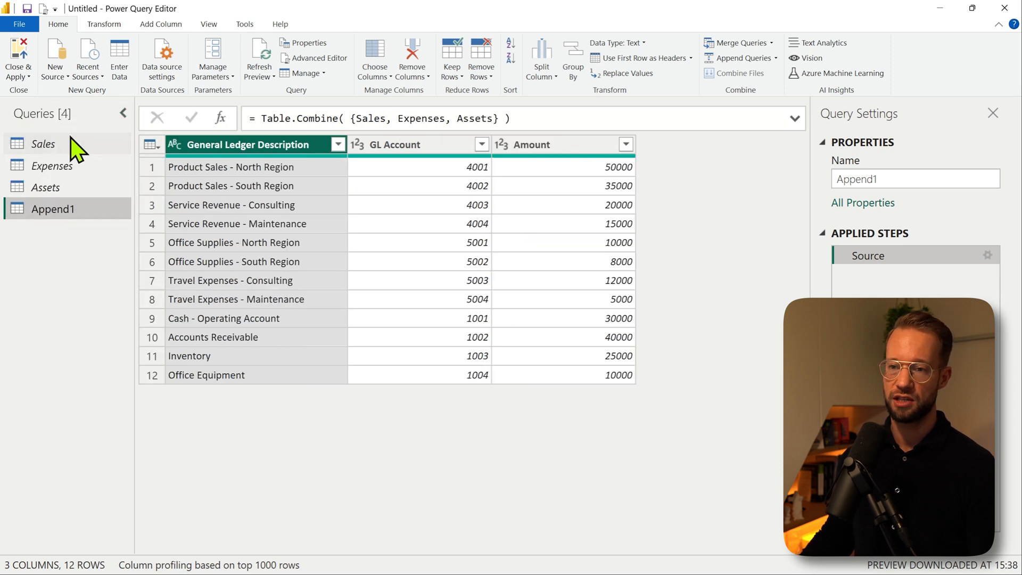
pyautogui.click(44, 144)
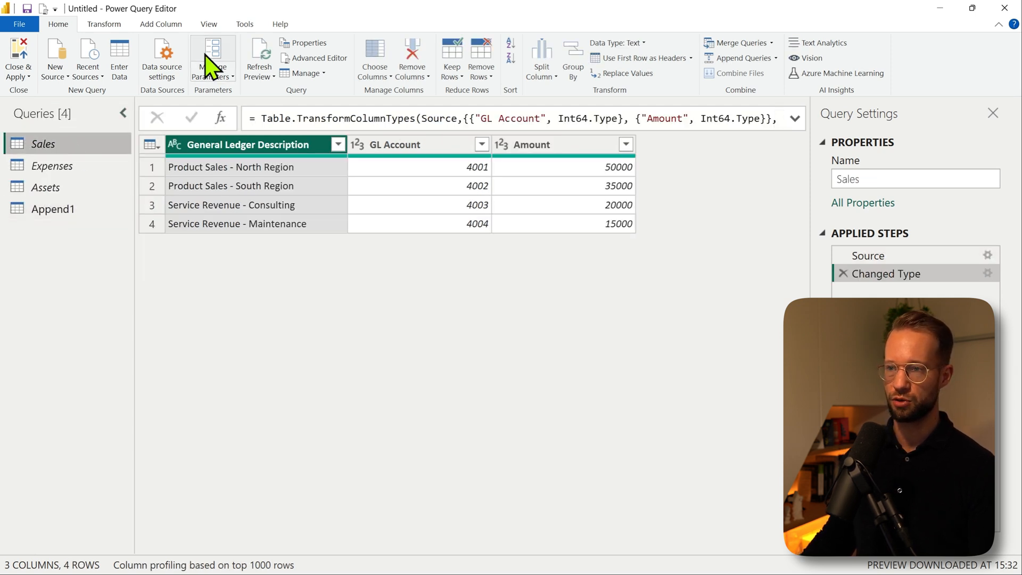
pyautogui.click(160, 24)
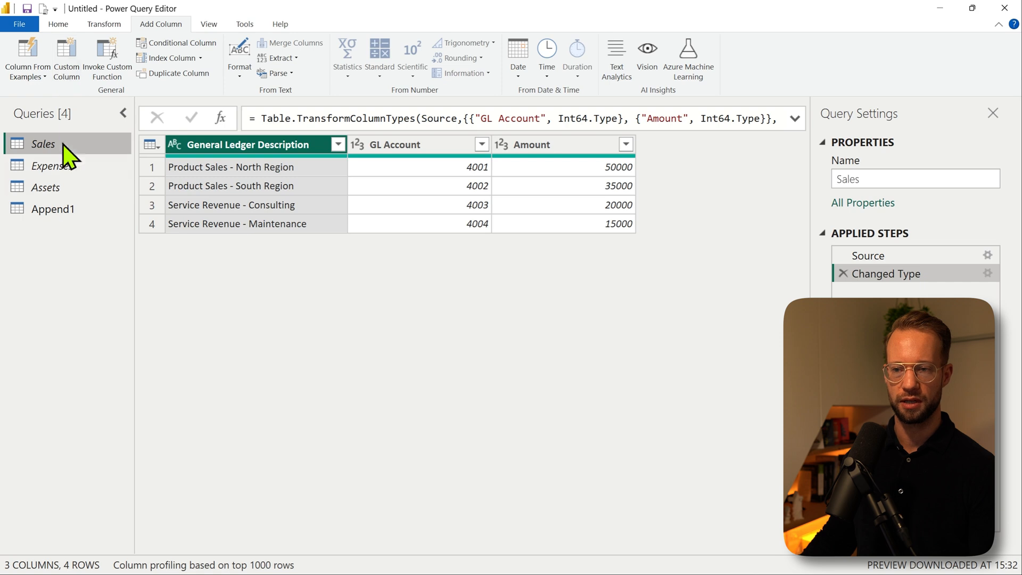
pyautogui.moveTo(53, 208)
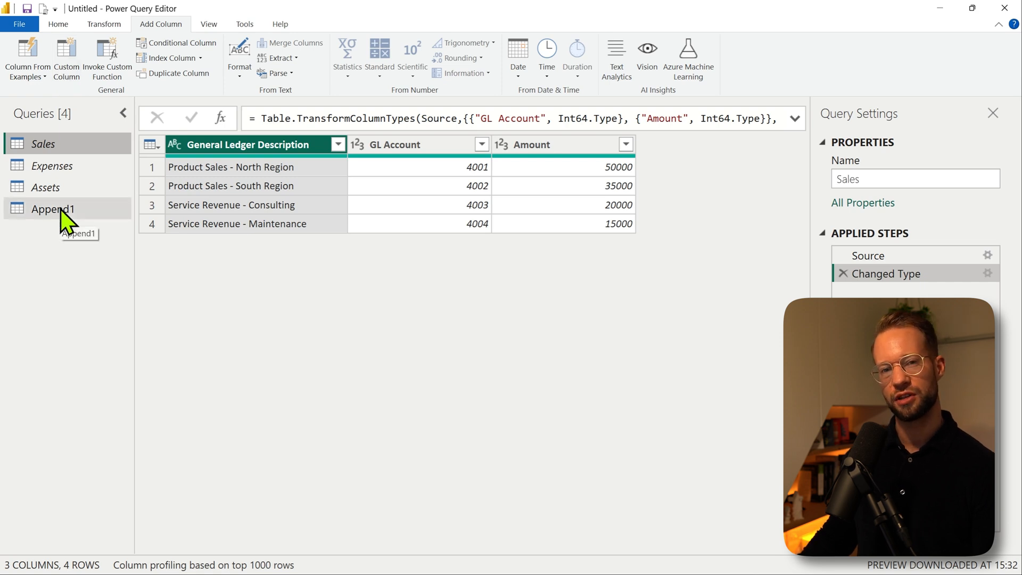
pyautogui.click(52, 209)
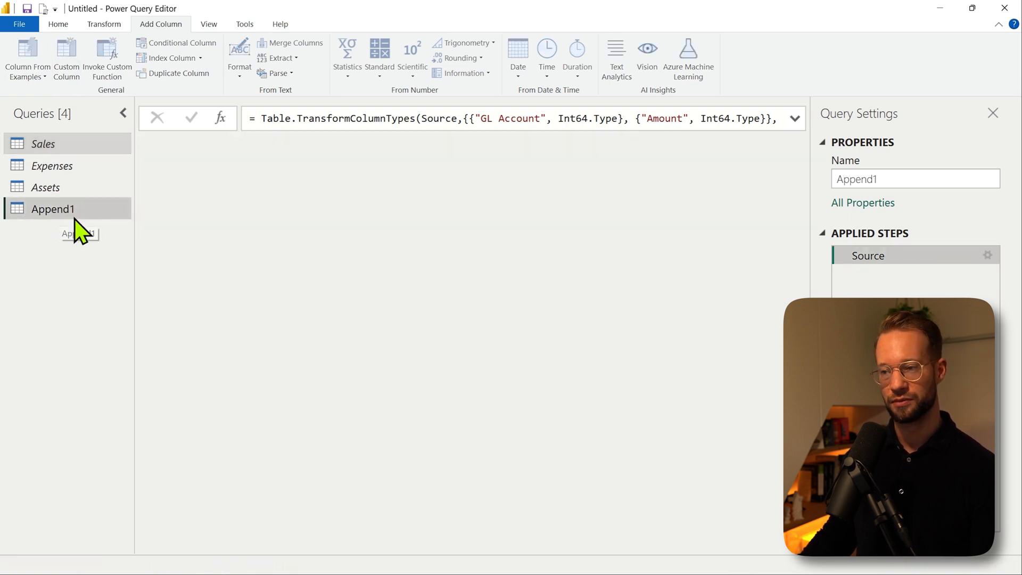
pyautogui.click(53, 209)
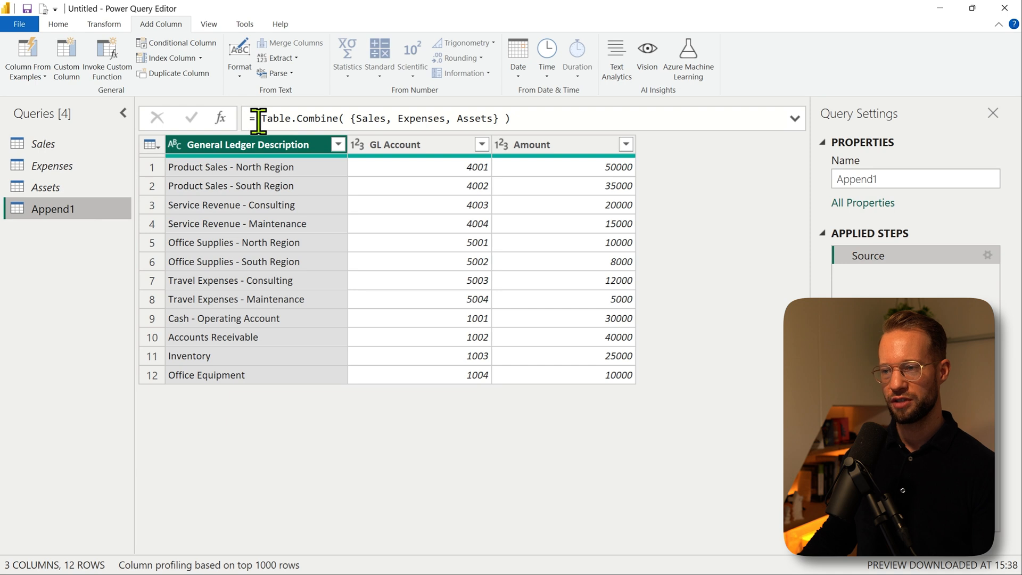
pyautogui.moveTo(802, 134)
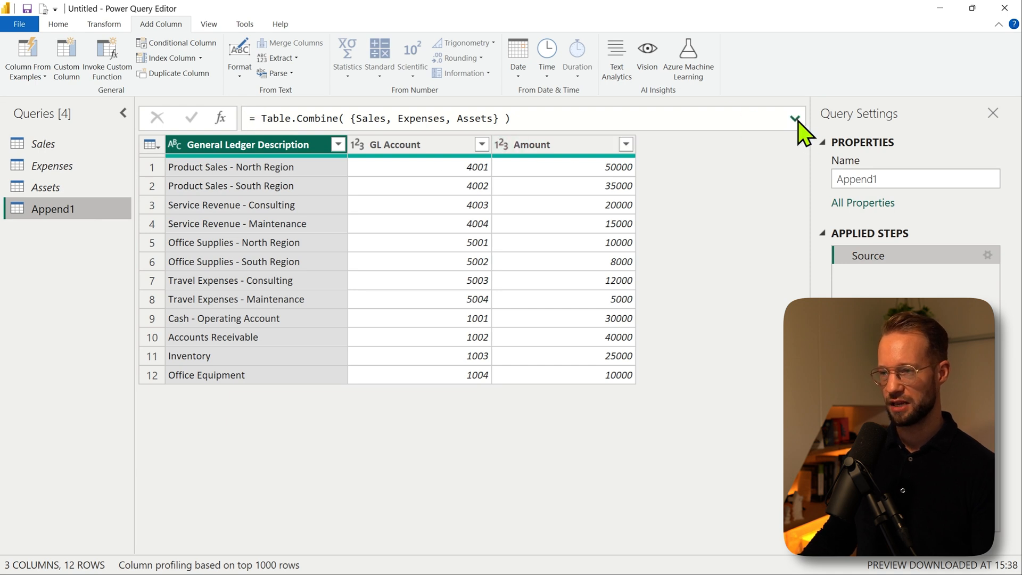
pyautogui.click(794, 122)
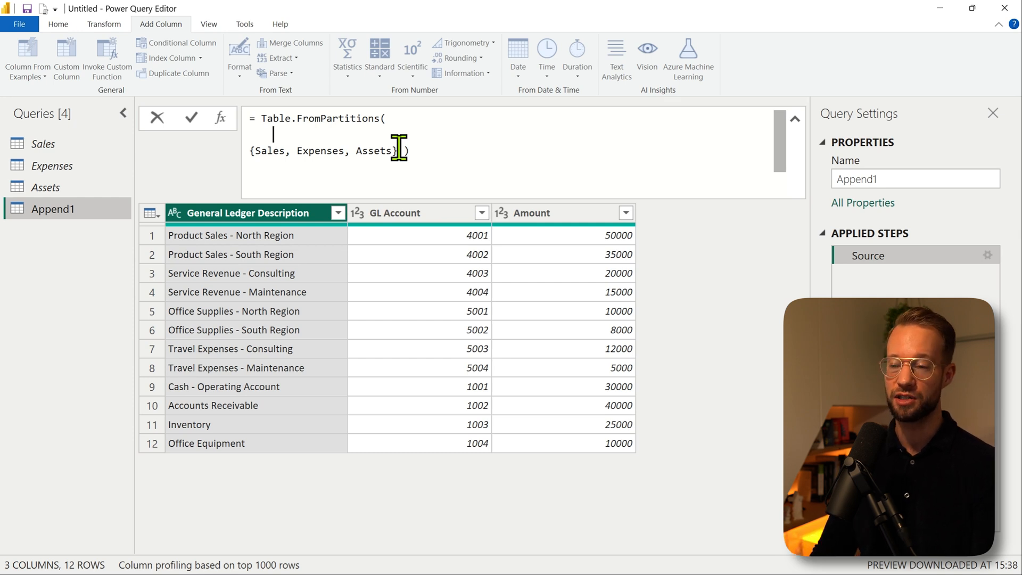
# - Rewrite the formula as Table.FromPartitions("Origin", ...) labelling the parts MySales, MyExpenses and MyAssets
pyautogui.write('""')
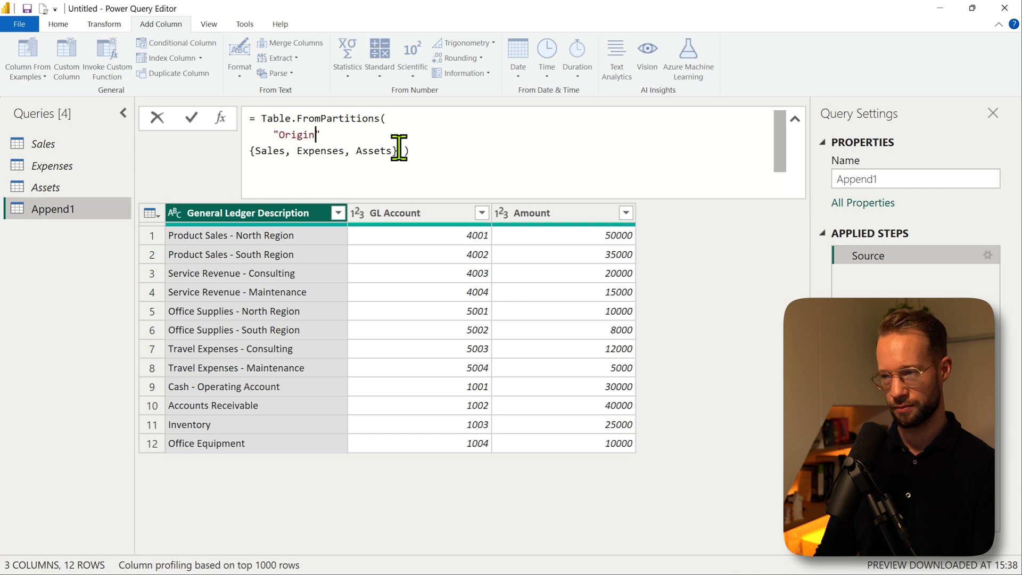
pyautogui.write(',')
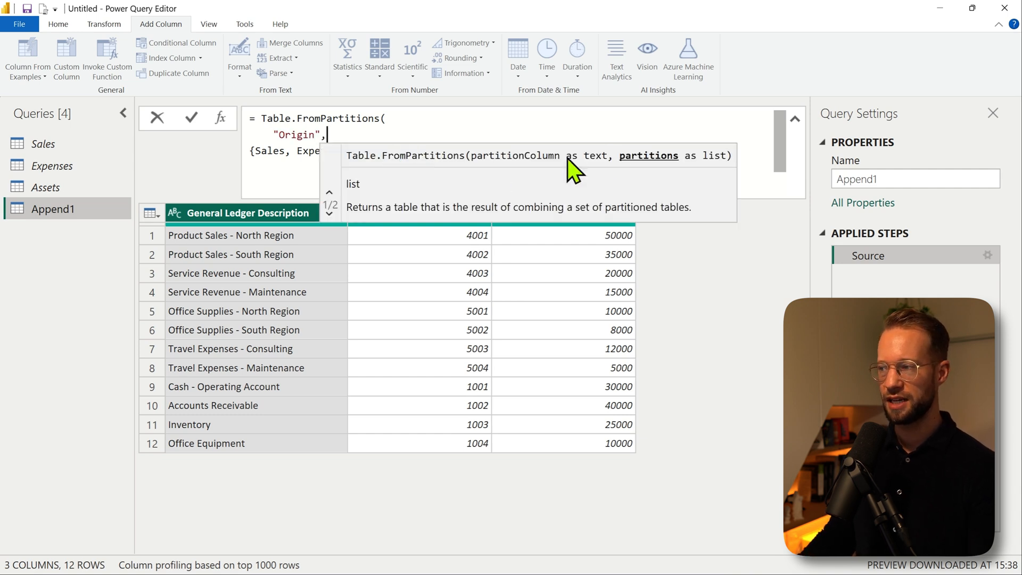
pyautogui.moveTo(652, 179)
pyautogui.write(' { ')
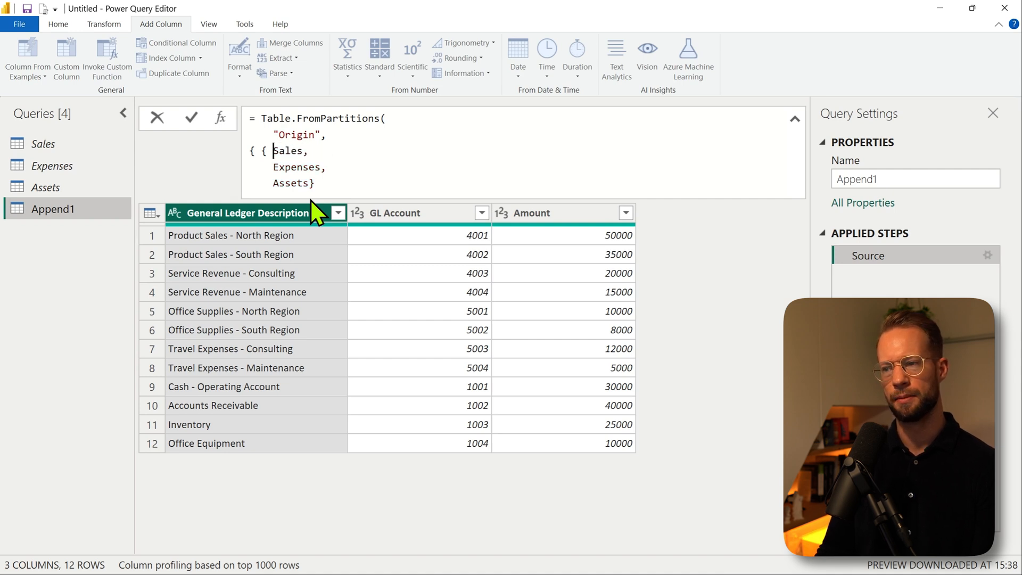
pyautogui.write('MySales",')
pyautogui.write('{ ')
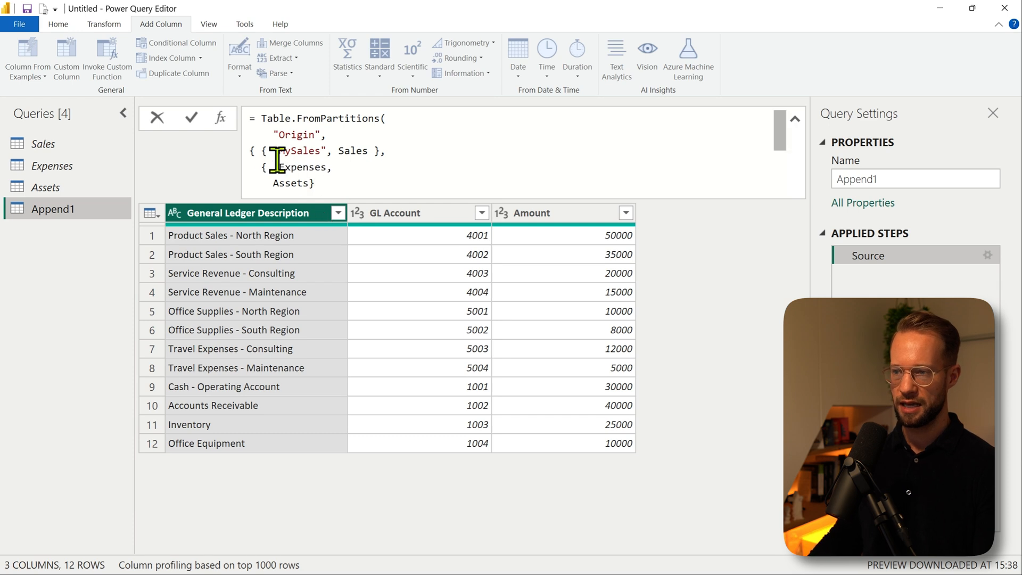
pyautogui.write('My')
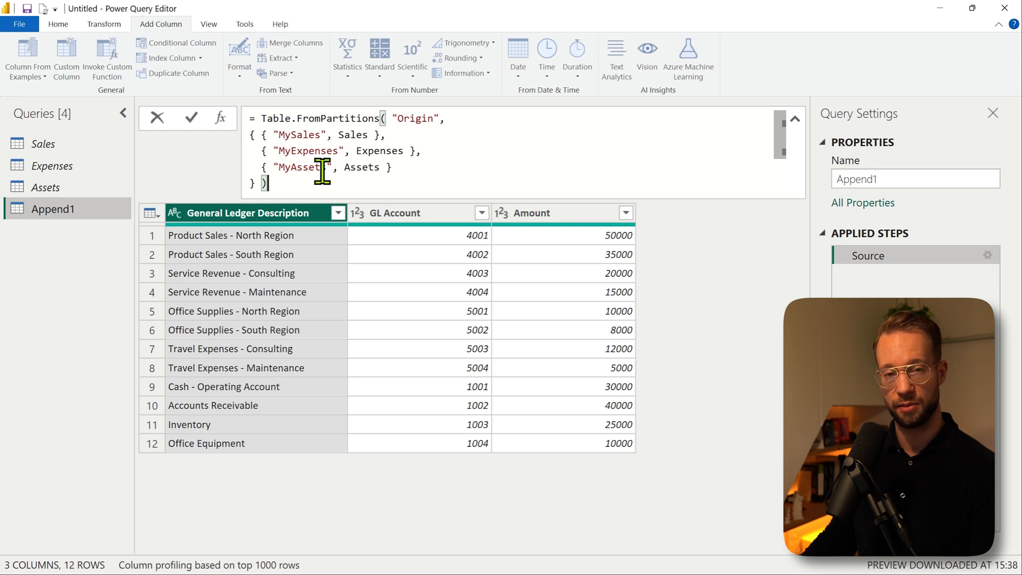
# - Commit the FromPartitions formula so Append1 gains an Origin column, then resume editing it
pyautogui.click(190, 119)
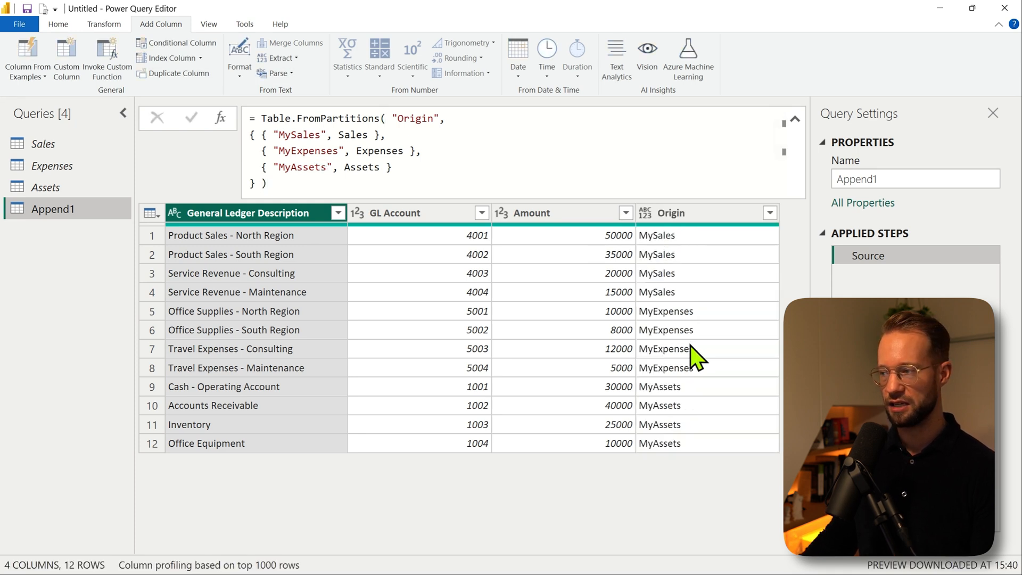
pyautogui.moveTo(550, 367)
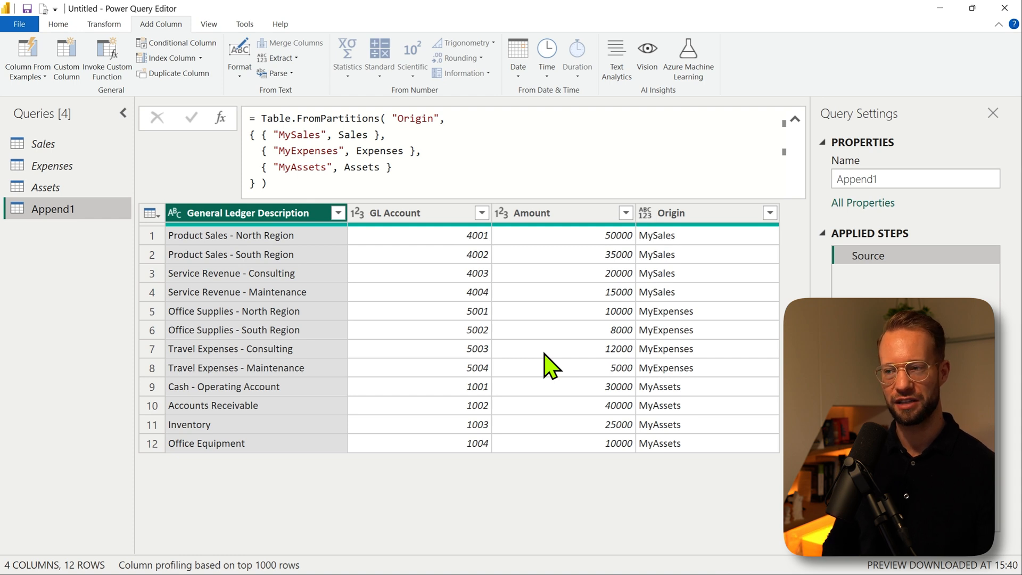
pyautogui.moveTo(304, 261)
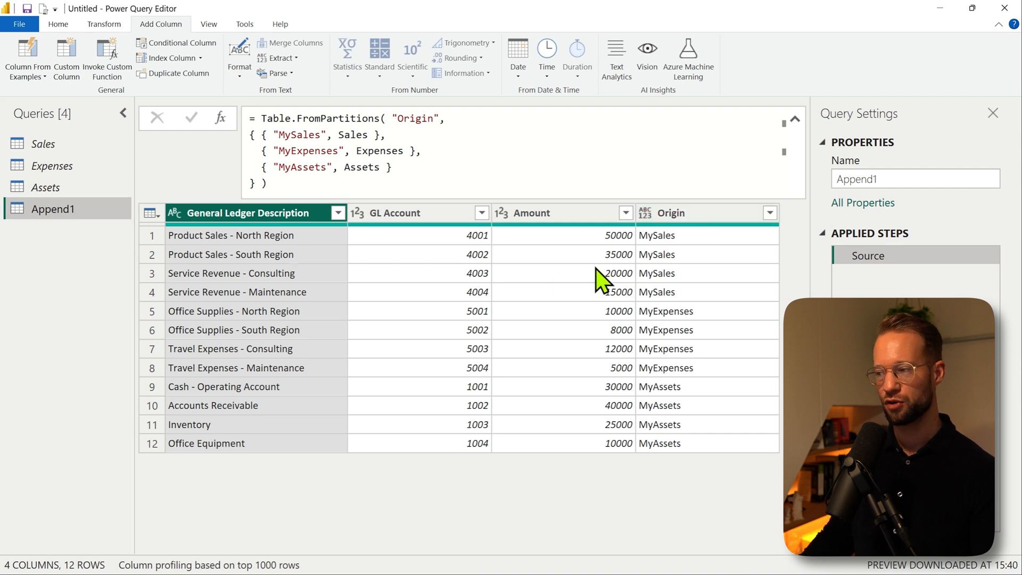
pyautogui.click(685, 291)
pyautogui.write(',')
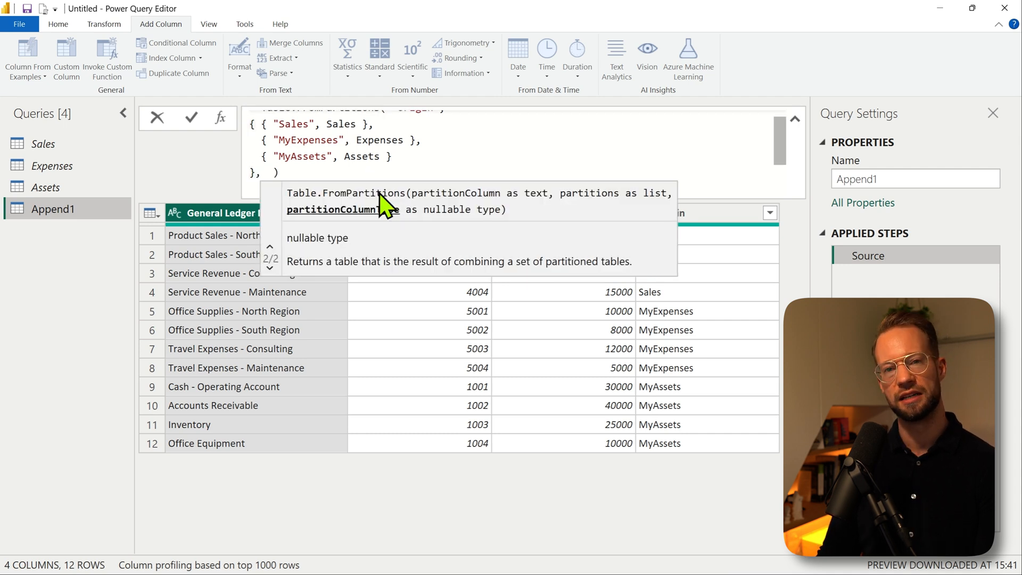
# - Add type text as the third argument so the Origin column is text-typed, with sales rows labelled Sales
pyautogui.write('type text')
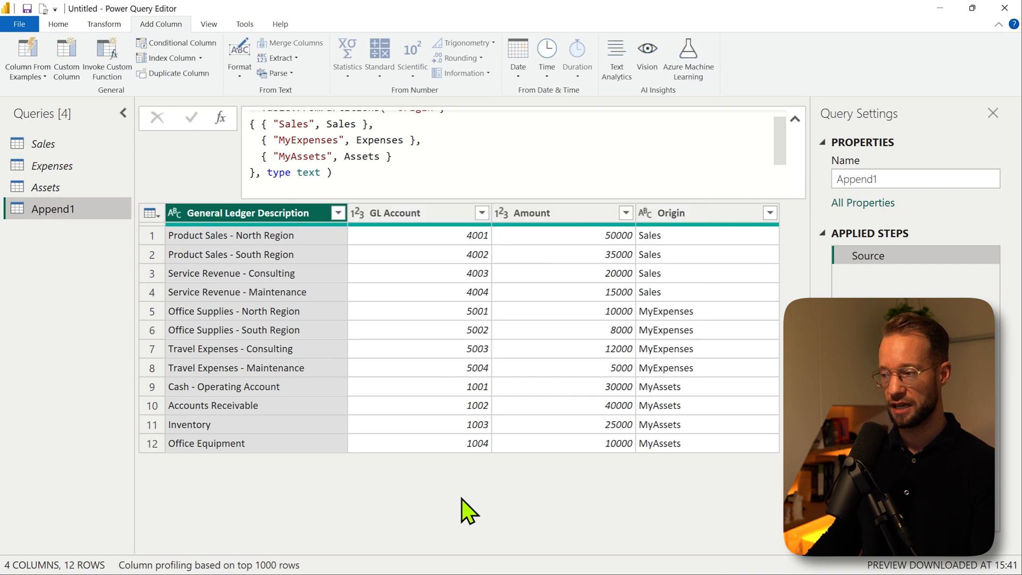
pyautogui.moveTo(651, 222)
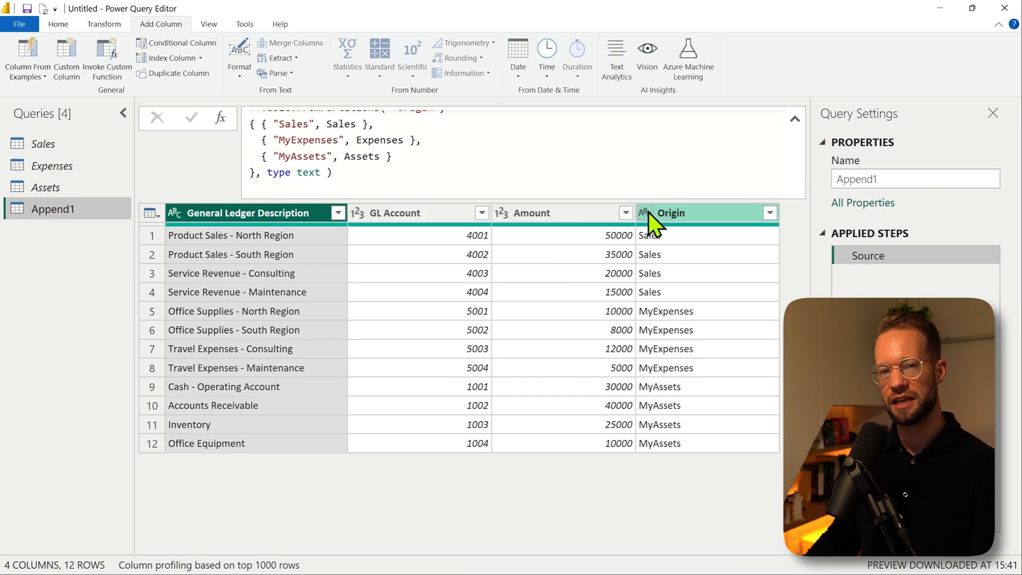